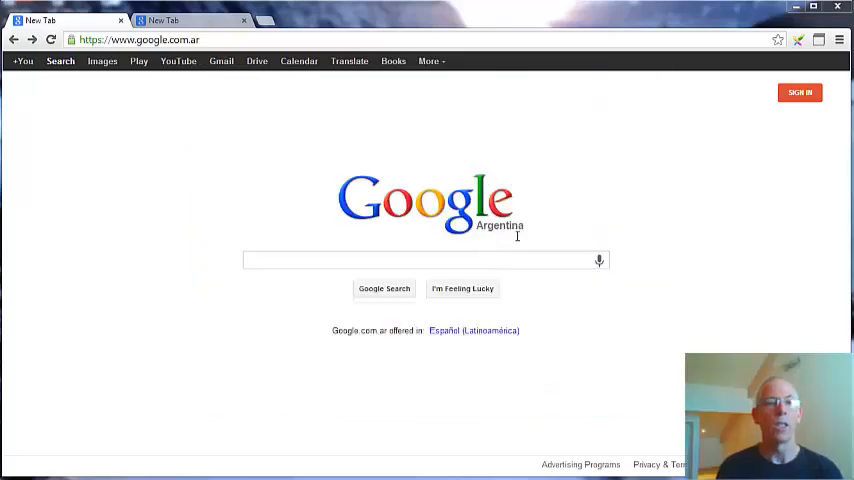
Switch to the second tab and load google.co.il alongside the google.com.ar tab.
left_click(190, 20)
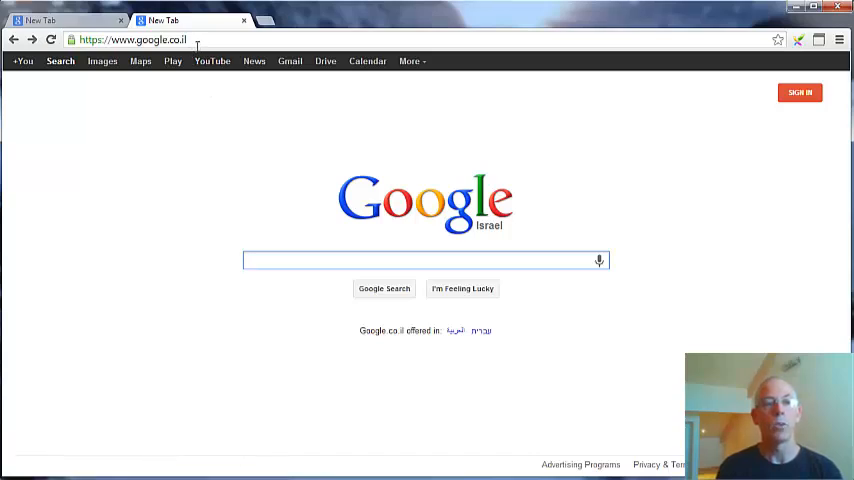
left_click(424, 260)
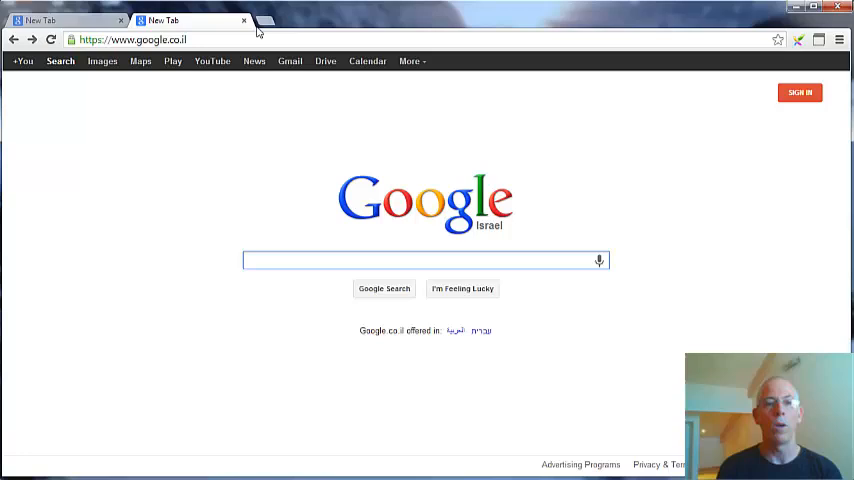
mouse_move(264, 30)
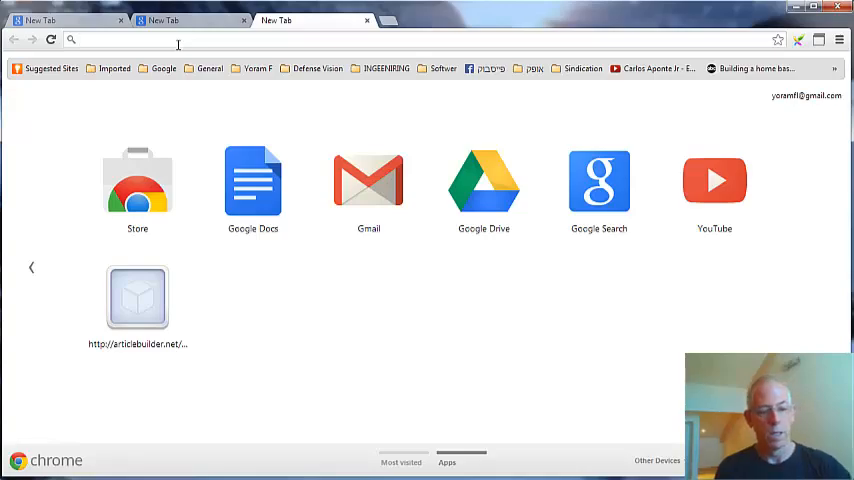
type("https://www.google.com/ncr")
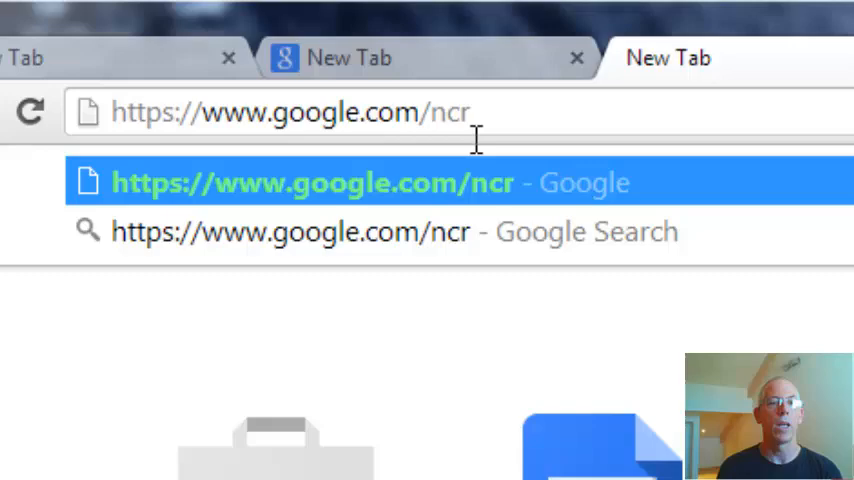
mouse_move(820, 160)
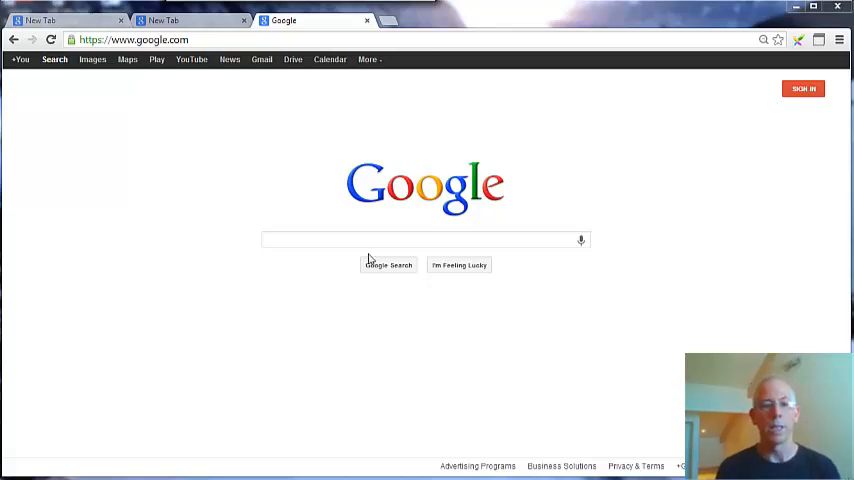
Search 'home business' on the US Google homepage.
left_click(424, 240)
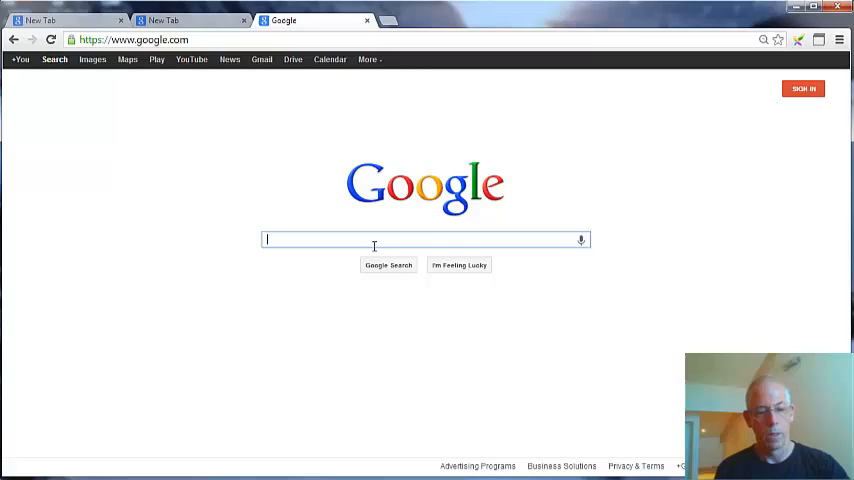
type("home business")
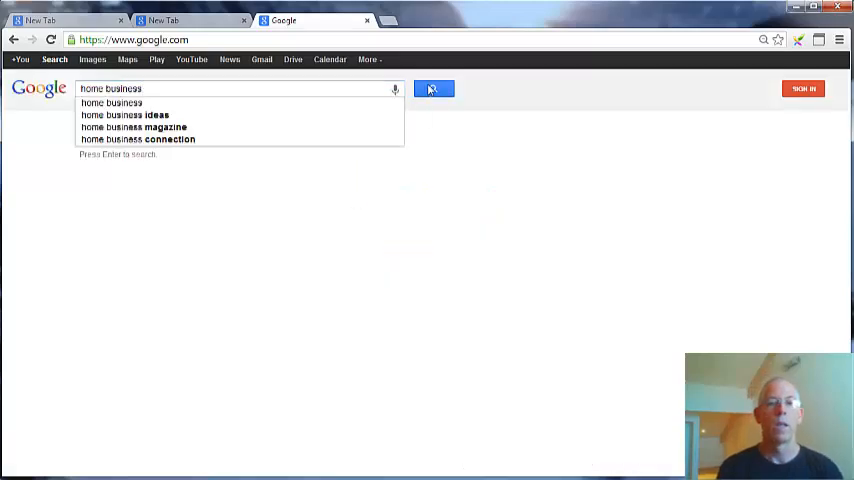
left_click(434, 88)
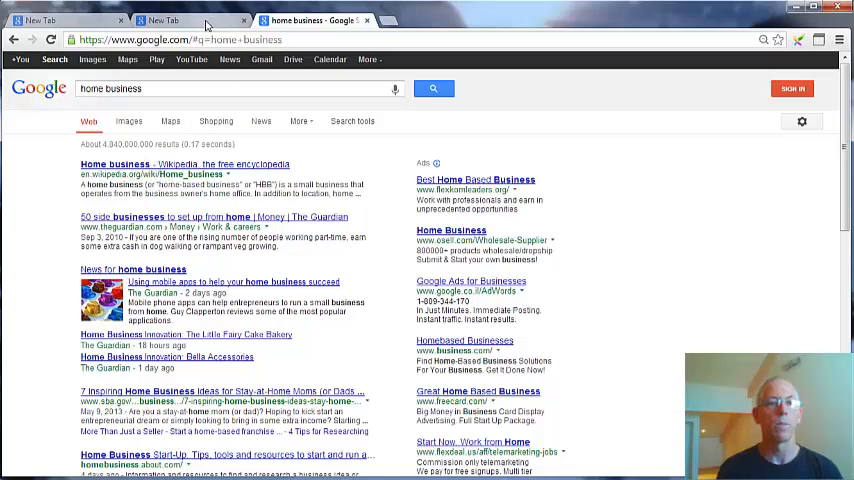
Search 'home business' on the Google Israel tab, then on the Google Argentina tab.
left_click(164, 20)
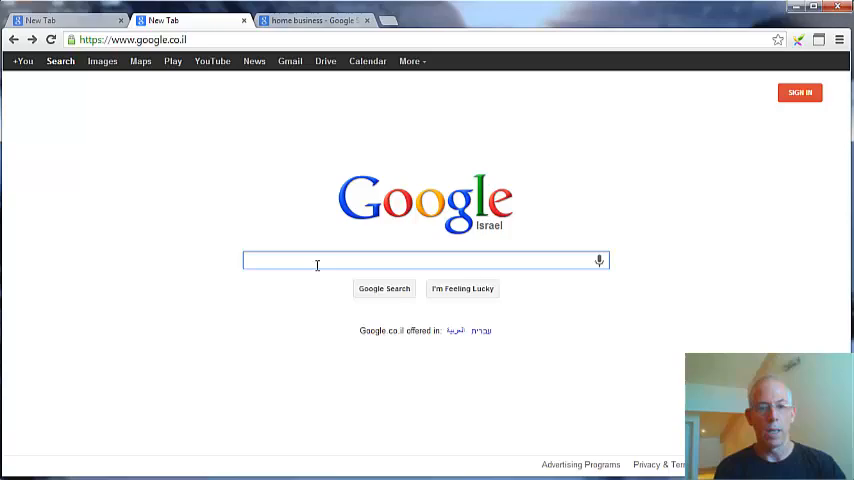
type("home business")
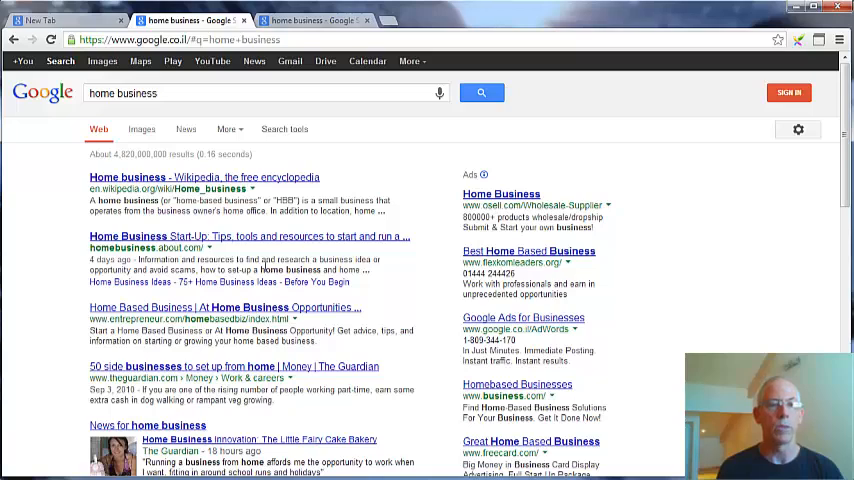
left_click(50, 20)
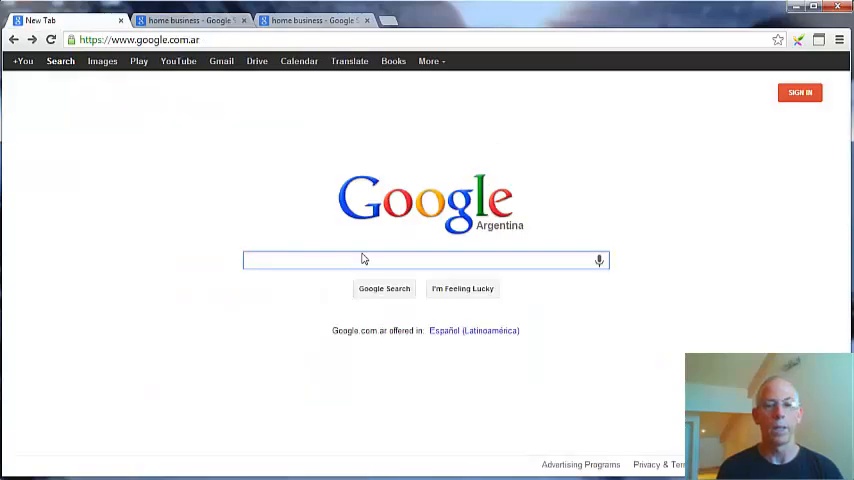
left_click(426, 260)
type("home business")
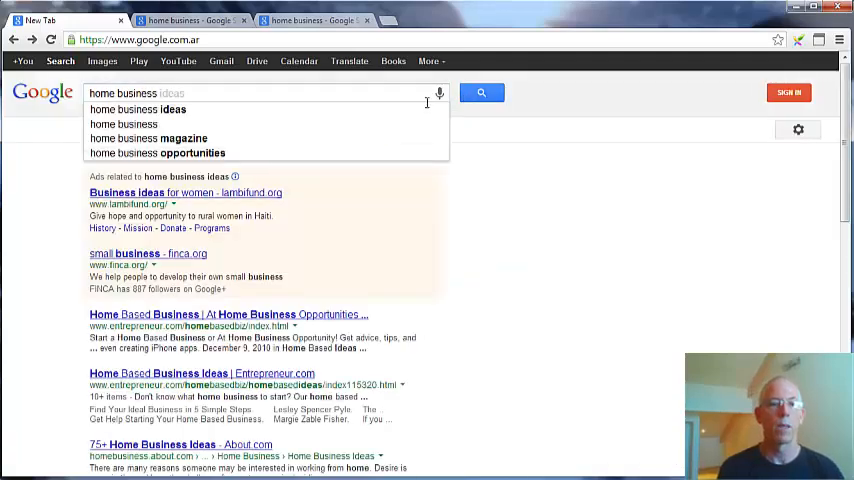
left_click(480, 92)
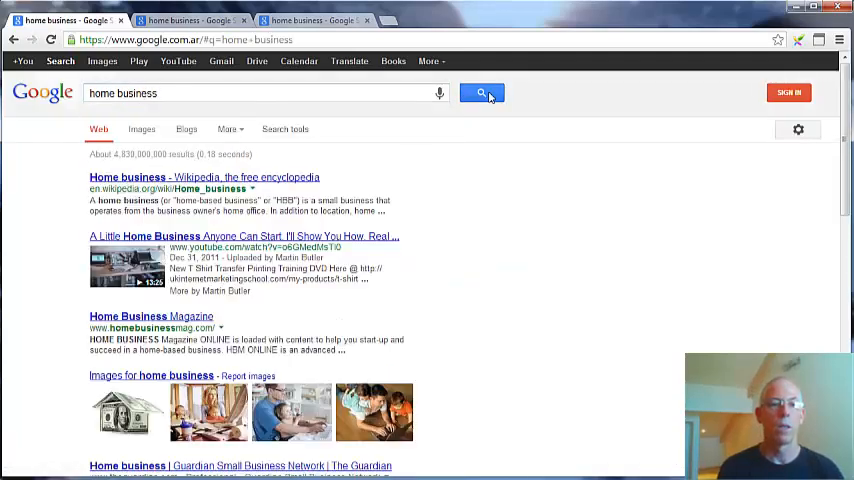